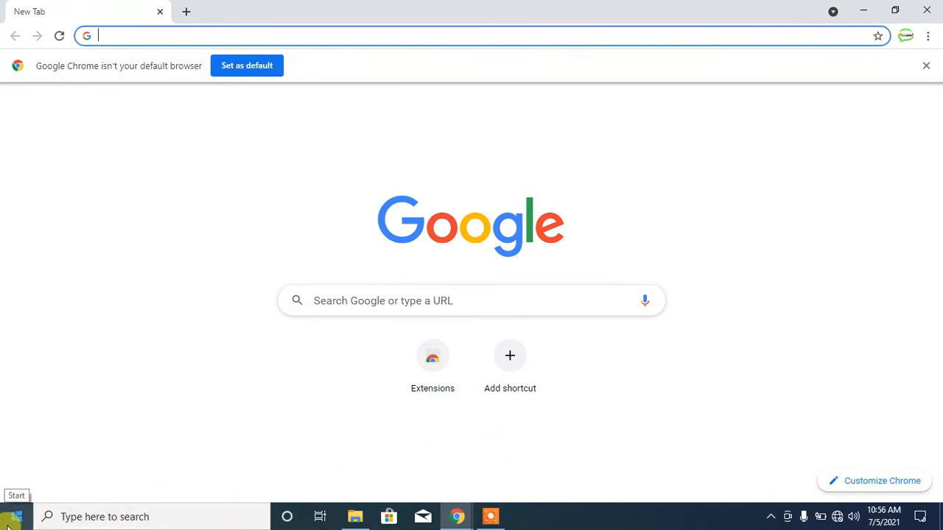
# Launch the Settings app from the Start menu.
pyautogui.click(11, 517)
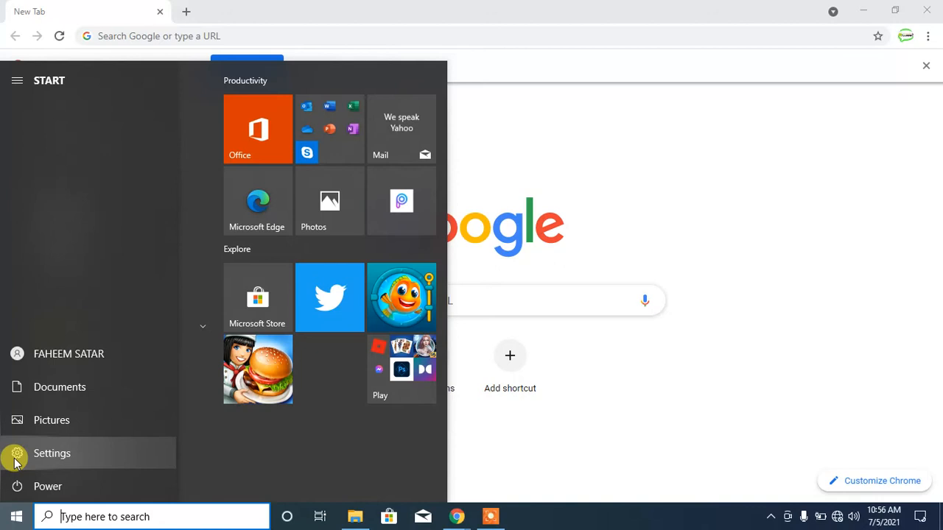
pyautogui.moveTo(13, 457)
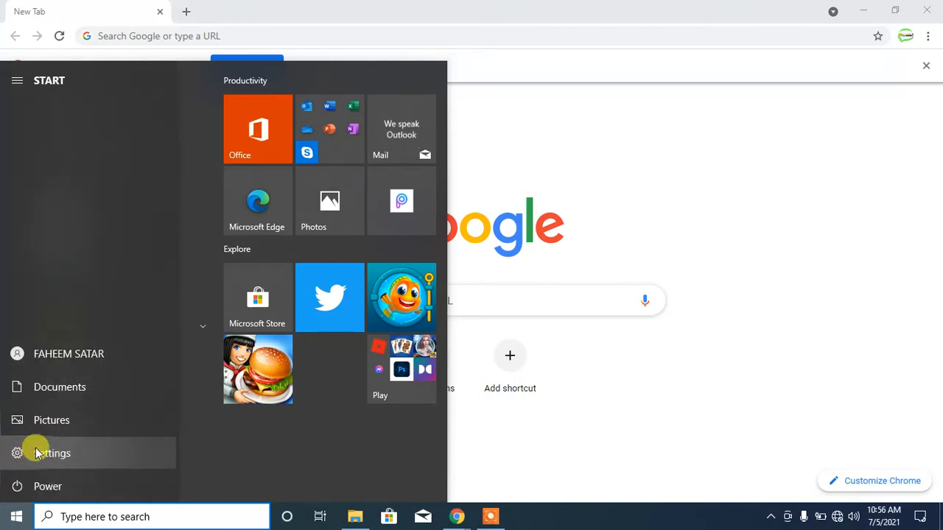
pyautogui.click(52, 454)
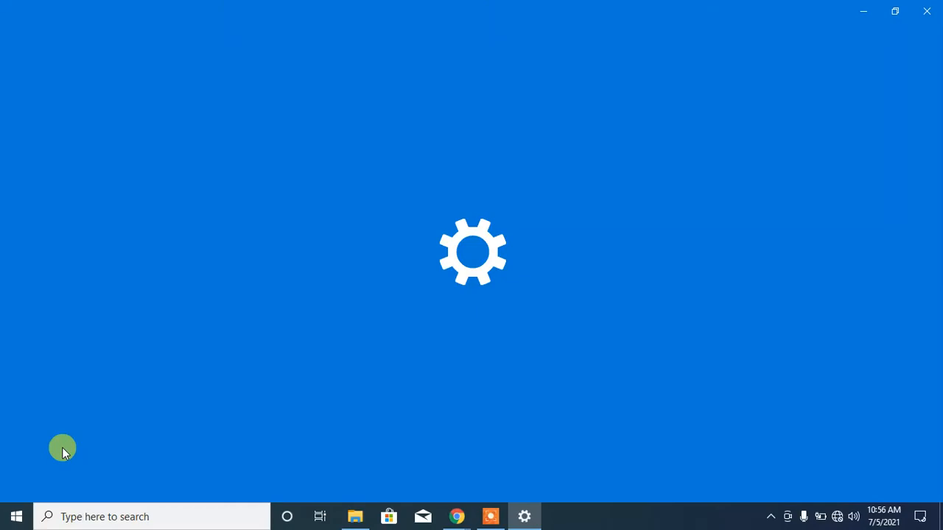
# Go to Apps and open the Default apps page.
pyautogui.click(525, 517)
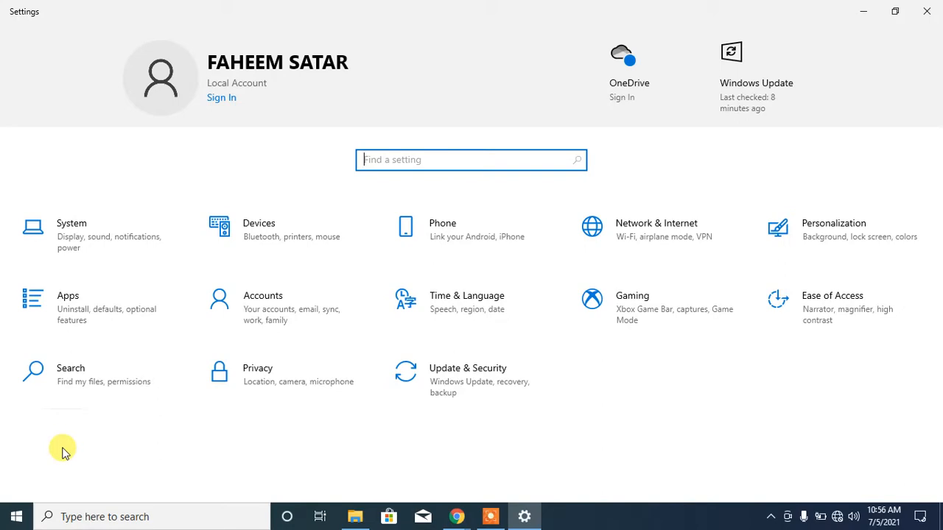
pyautogui.moveTo(81, 308)
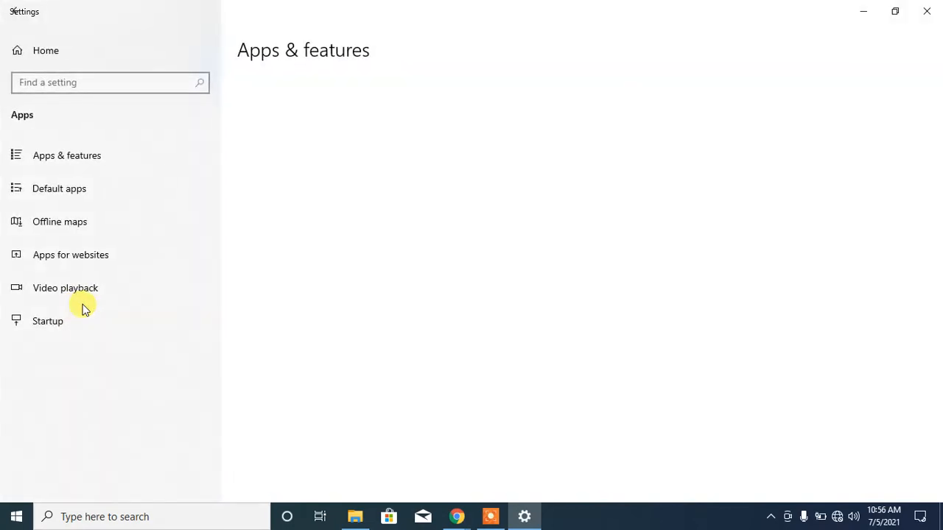
pyautogui.click(66, 155)
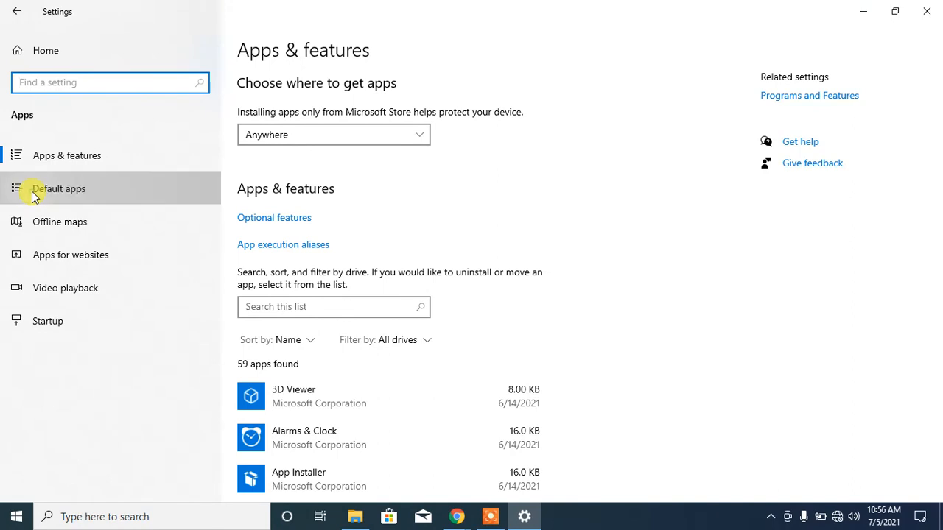
pyautogui.click(60, 188)
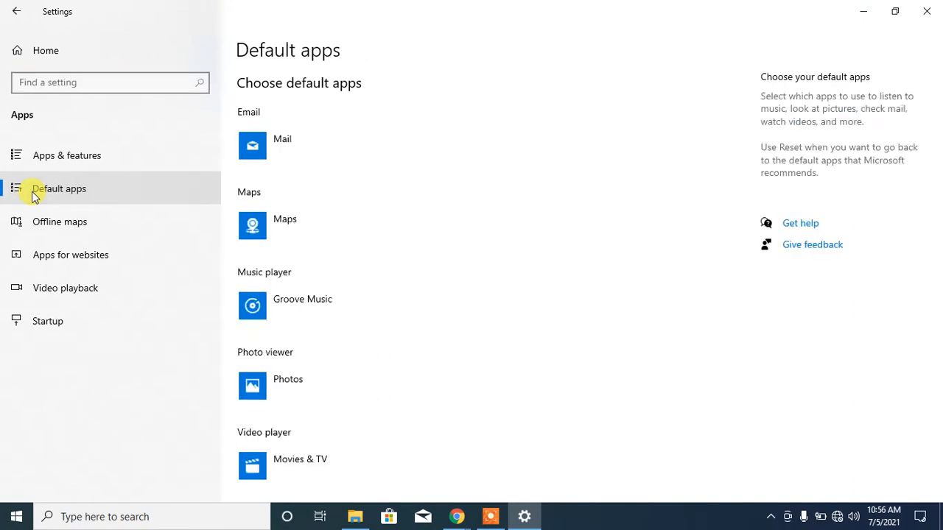
pyautogui.moveTo(841, 164)
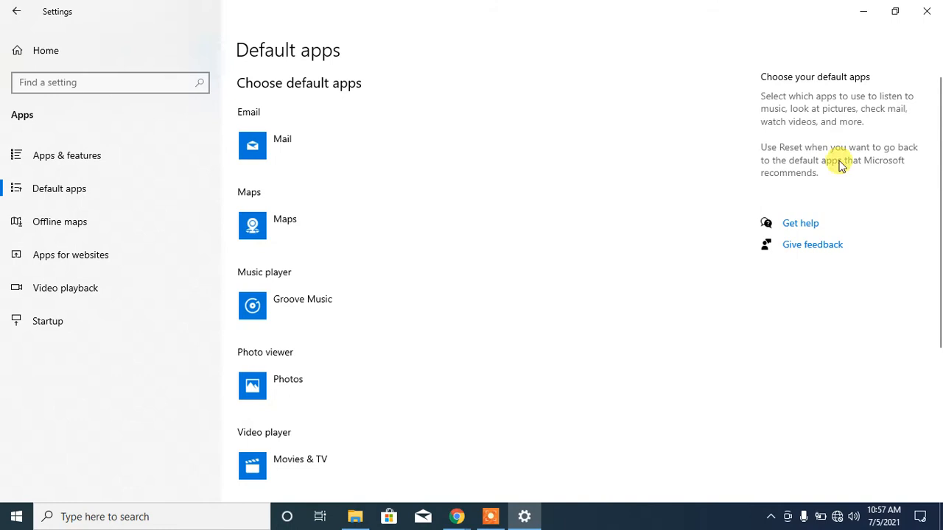
# Open the Choose an app list for the Web browser default, currently Microsoft Edge.
pyautogui.scroll(-3)
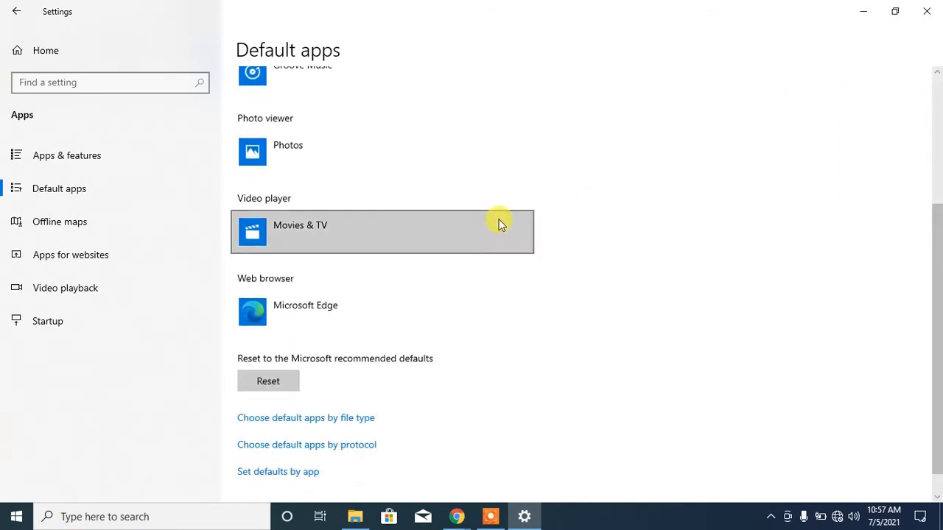
pyautogui.moveTo(247, 278)
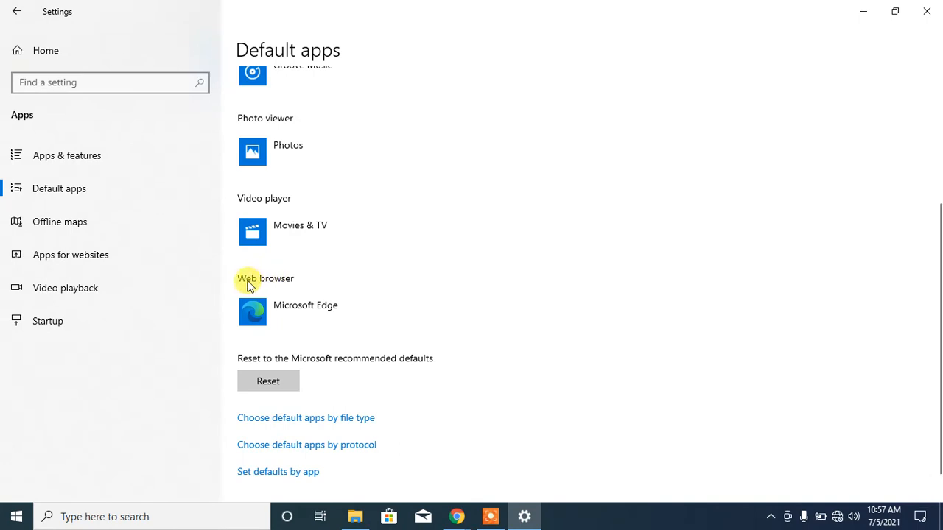
pyautogui.click(305, 311)
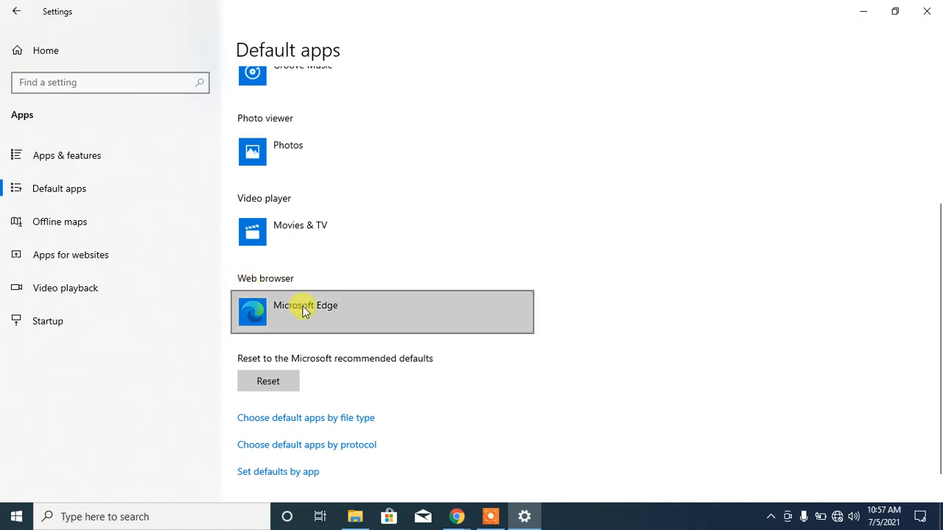
pyautogui.moveTo(305, 311)
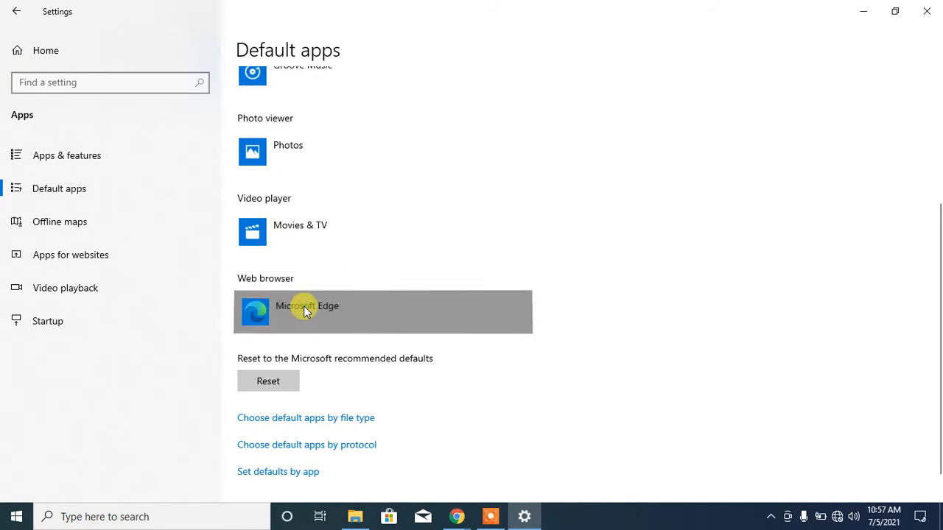
pyautogui.click(307, 312)
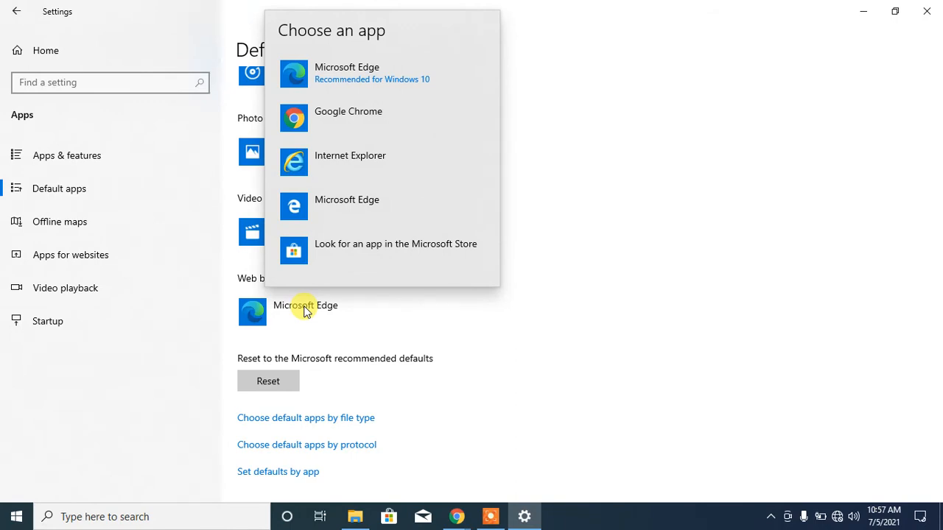
pyautogui.moveTo(372, 118)
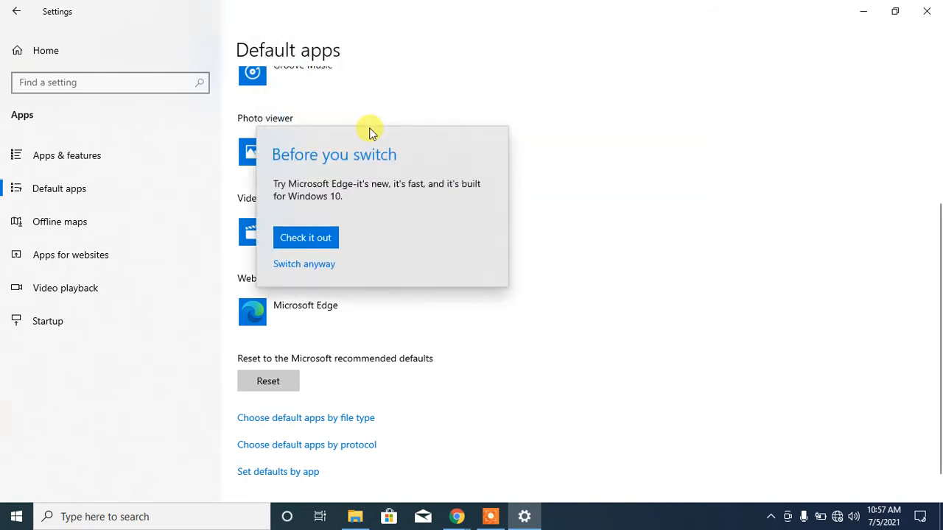
pyautogui.moveTo(306, 237)
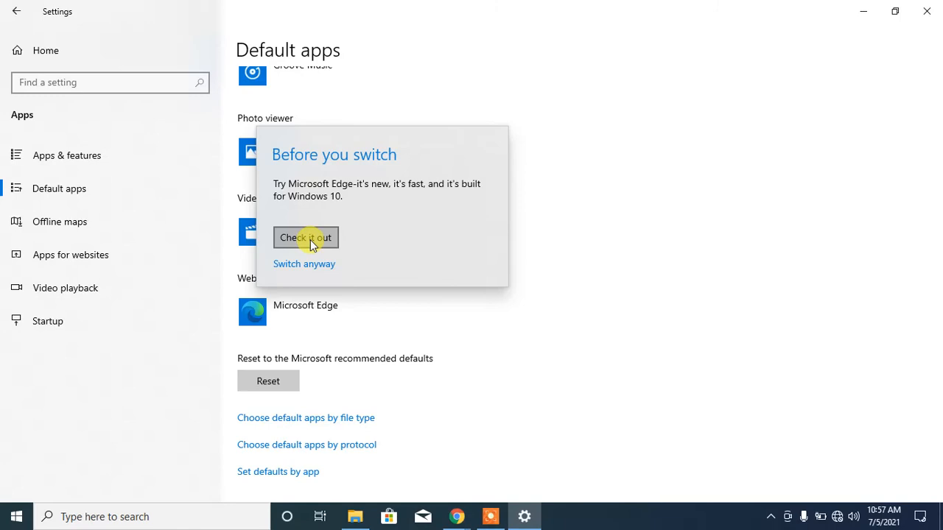
pyautogui.moveTo(313, 269)
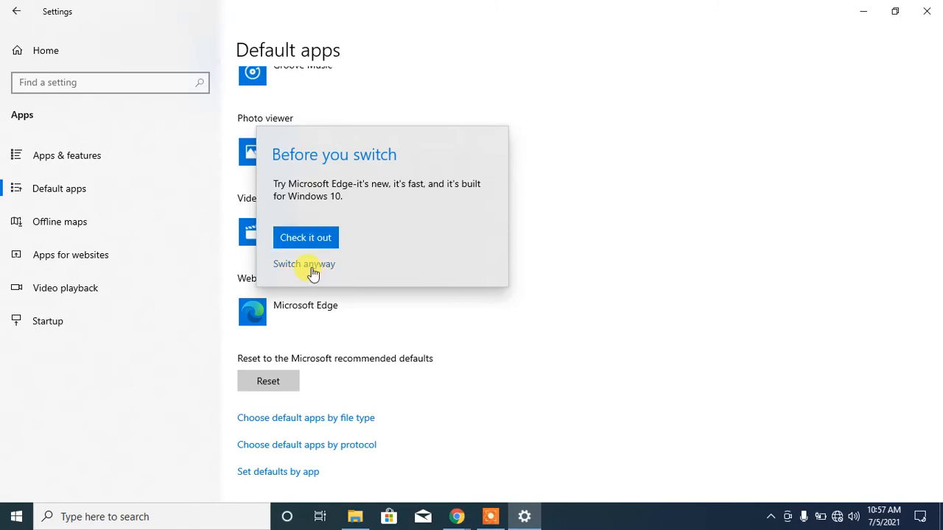
# Select Google Chrome as the web browser and confirm Switch anyway.
pyautogui.click(304, 263)
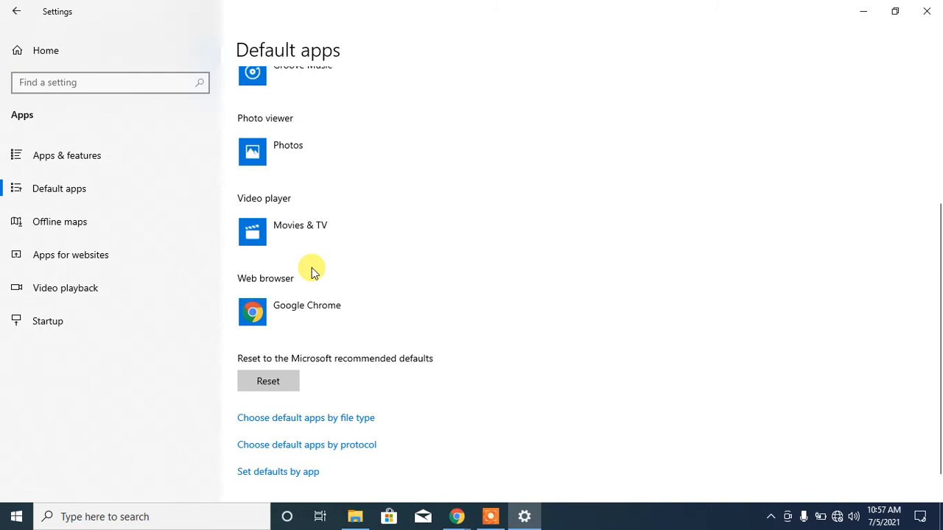
pyautogui.moveTo(494, 515)
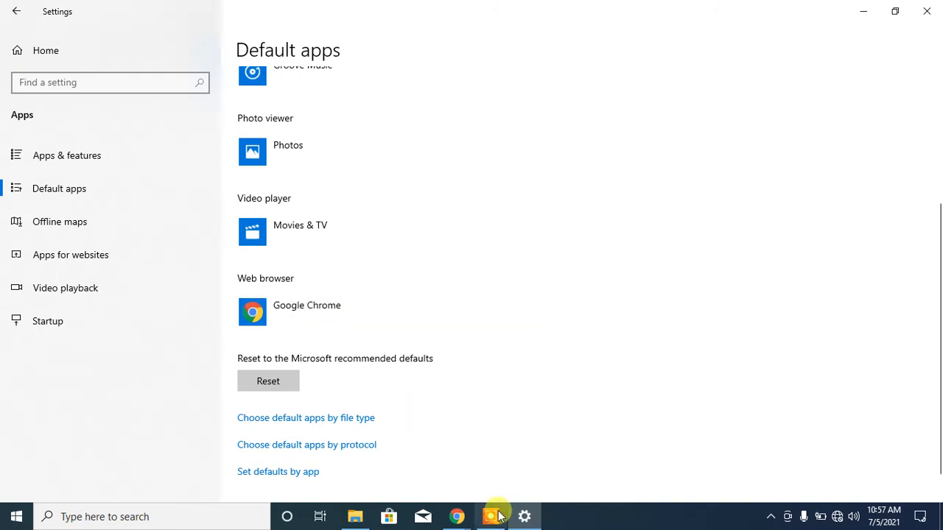
# Check Chrome's new tab page for the default-browser banner, then return to Settings.
pyautogui.click(457, 516)
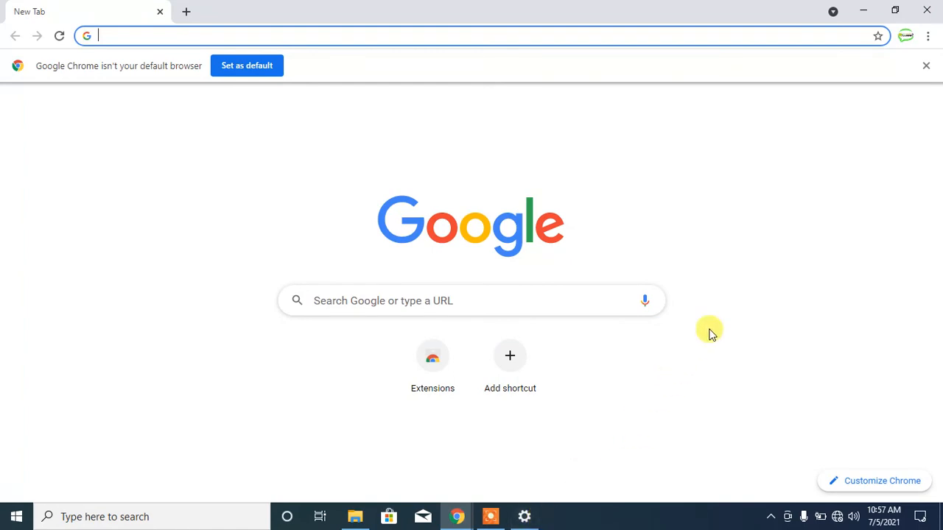
pyautogui.click(895, 10)
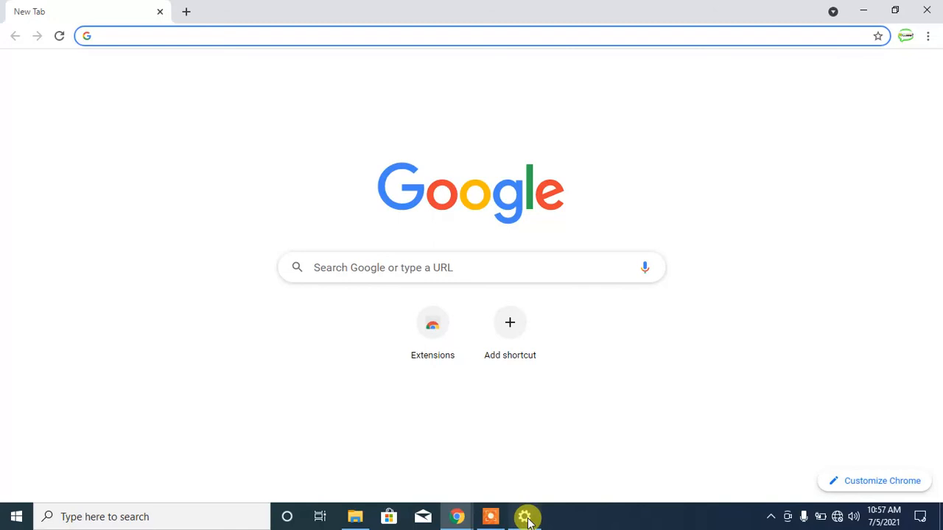
pyautogui.click(526, 517)
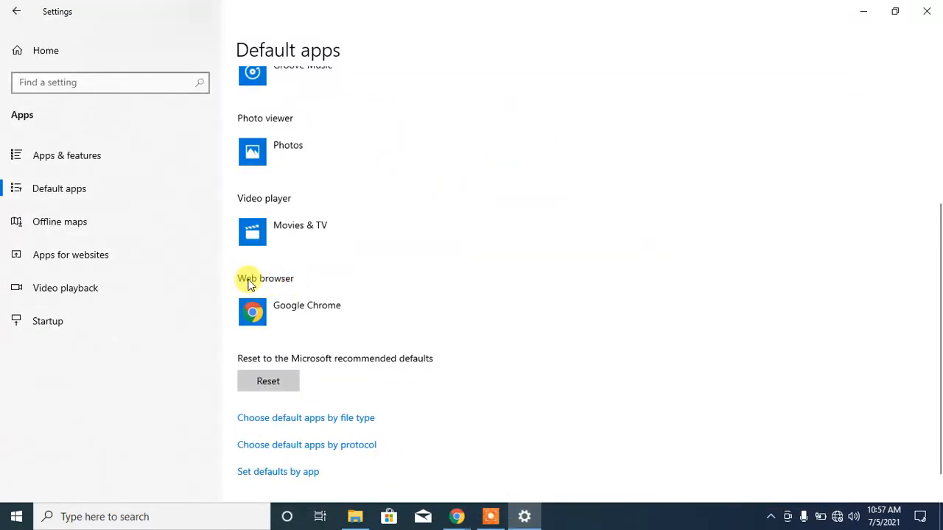
pyautogui.moveTo(230, 284)
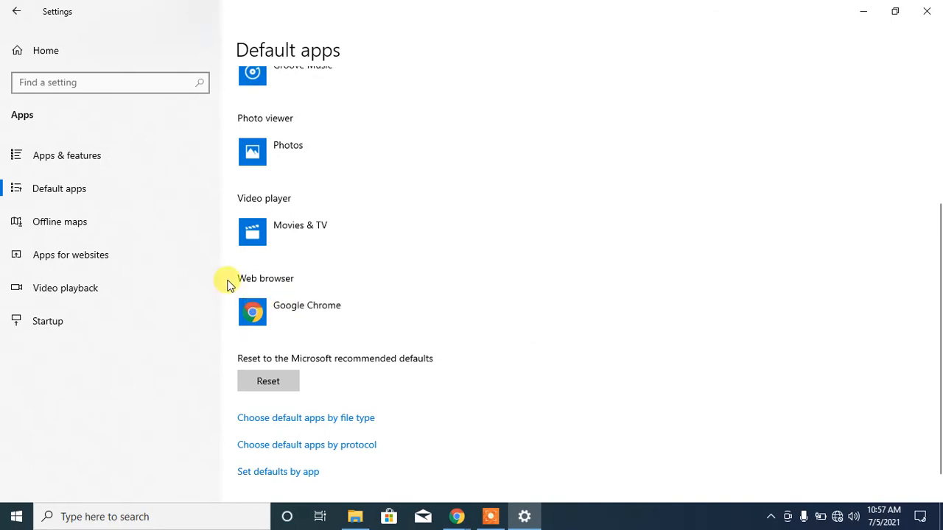
pyautogui.moveTo(306, 305)
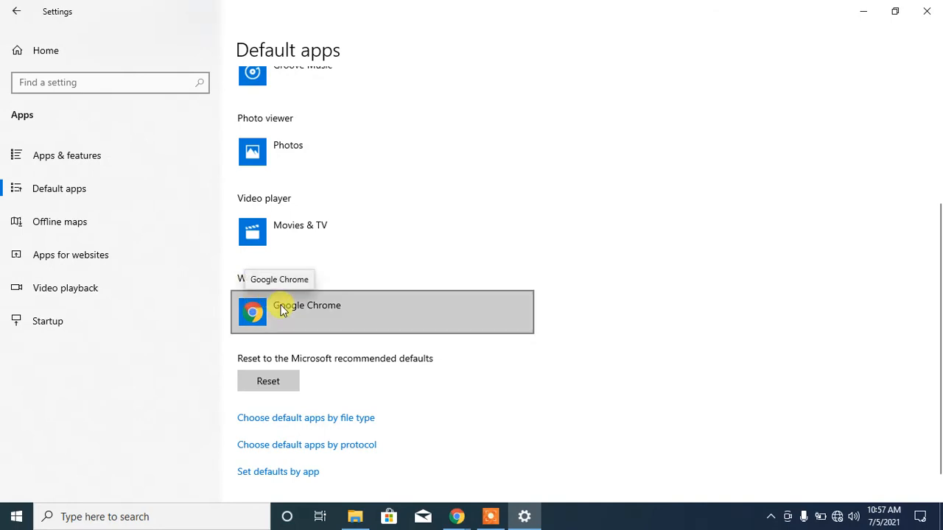